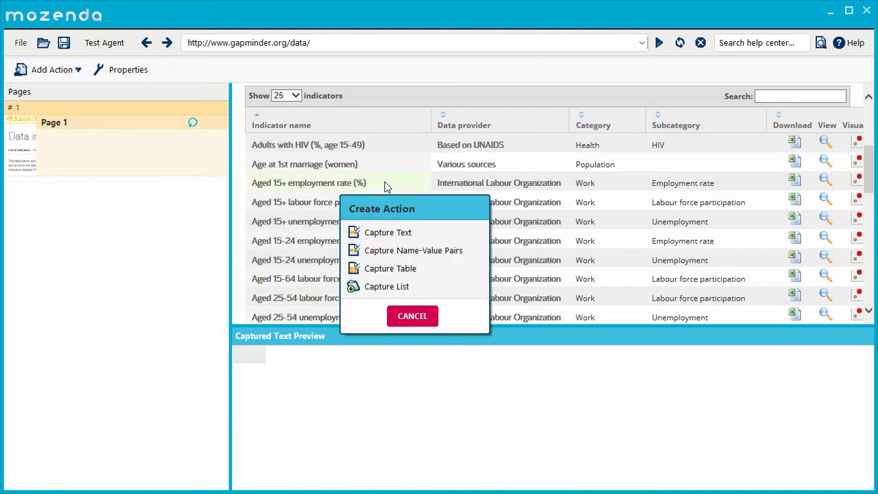
pyautogui.moveTo(438, 277)
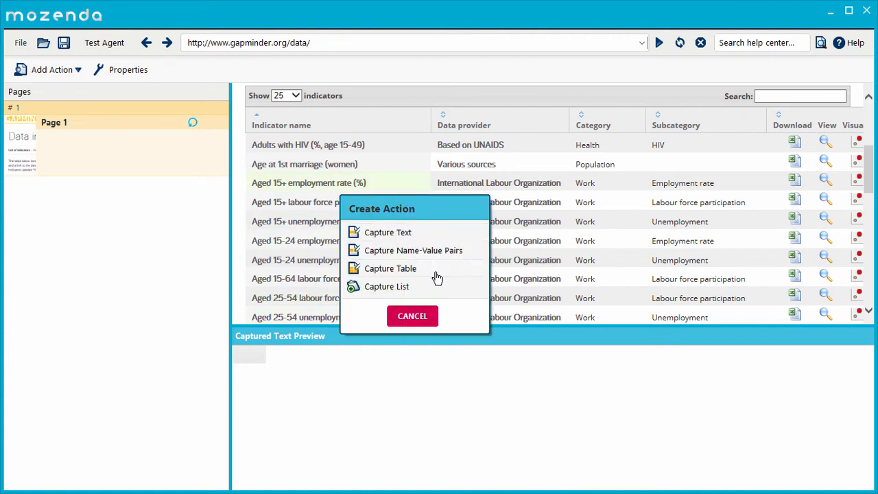
# Step: Capture the Gapminder indicators table, marking the Indicator name header and a data row, and save it
pyautogui.click(389, 268)
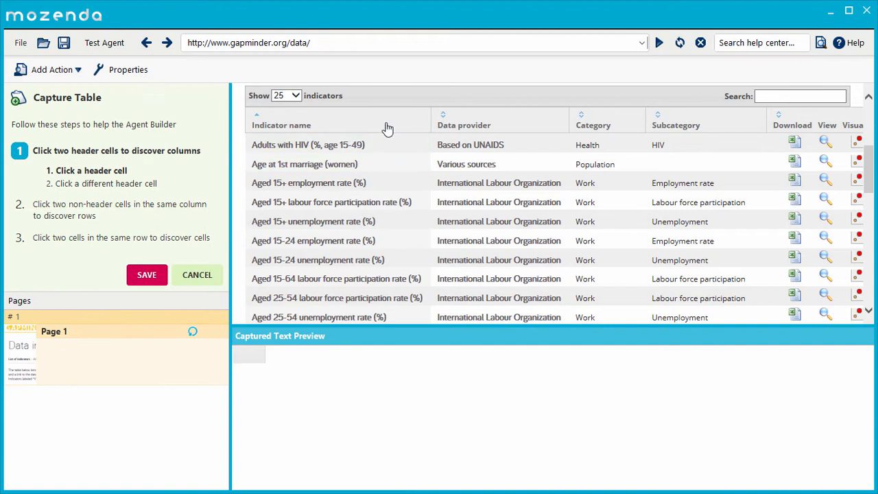
pyautogui.click(464, 124)
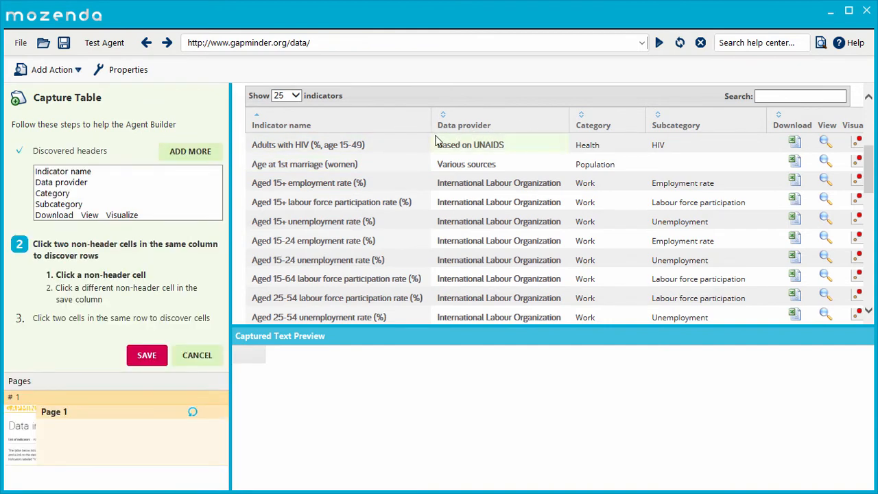
pyautogui.click(471, 146)
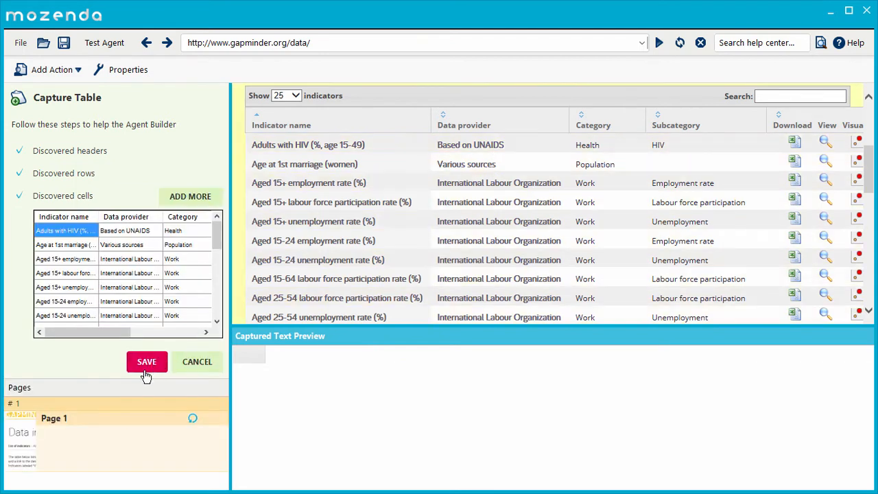
pyautogui.click(145, 362)
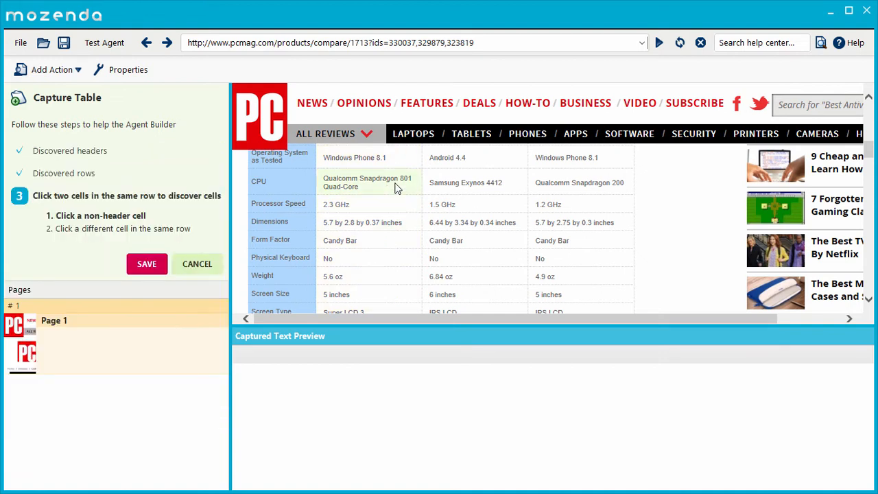
# Step: Mark a CPU-row cell to discover the phone comparison cells and save the capture
pyautogui.click(368, 182)
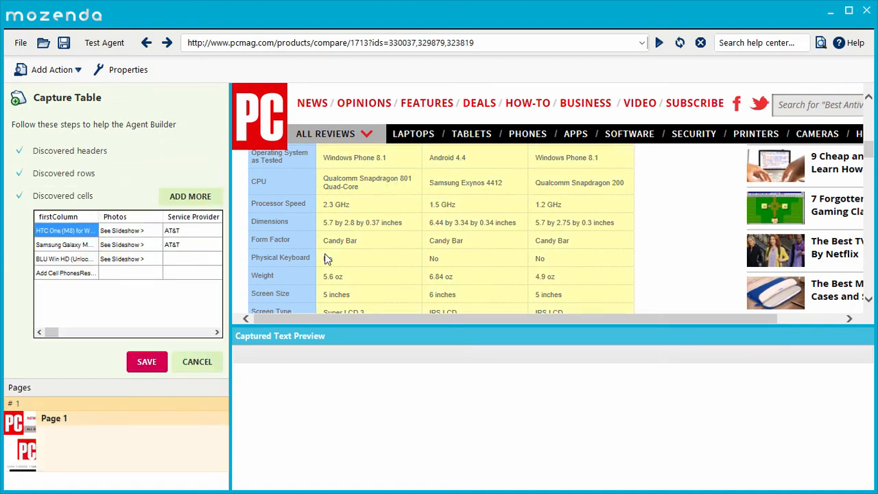
pyautogui.click(146, 362)
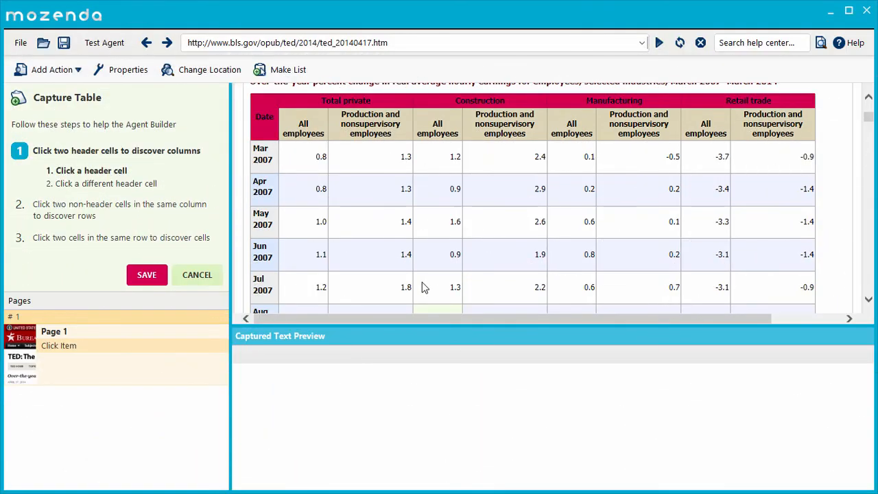
# Step: Mark All employees and Total private as header cells of the BLS earnings table
pyautogui.click(346, 123)
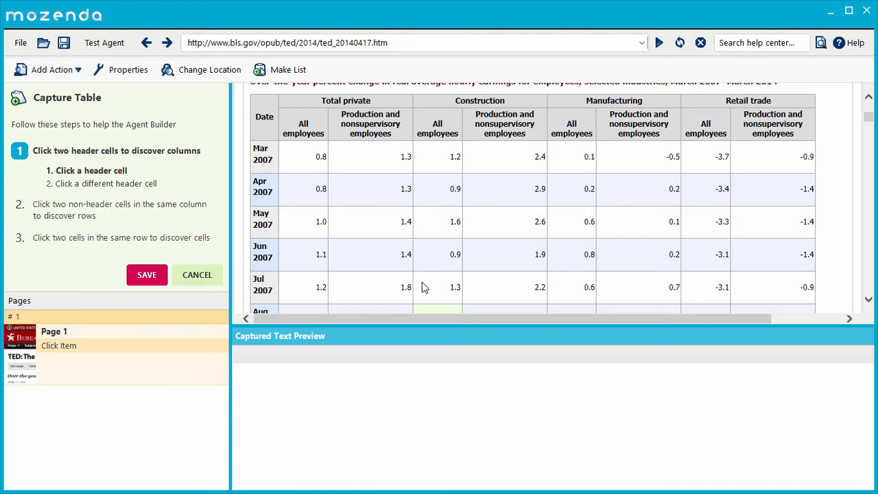
pyautogui.click(303, 124)
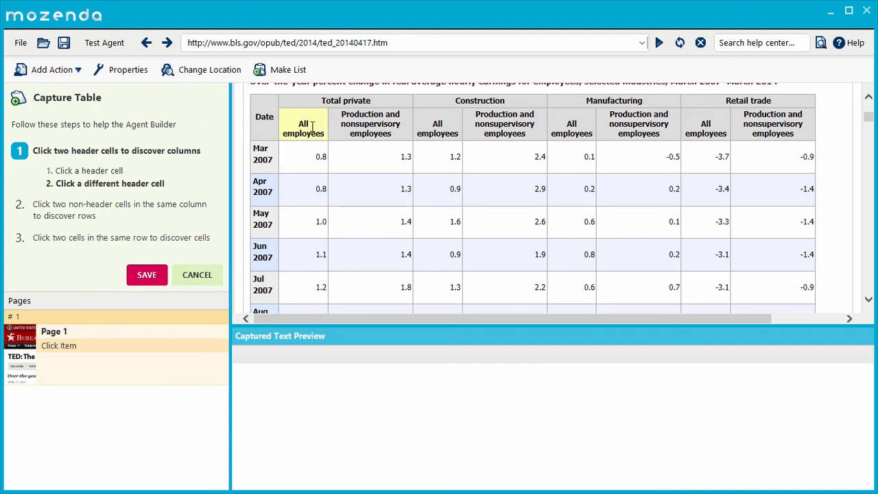
pyautogui.click(371, 129)
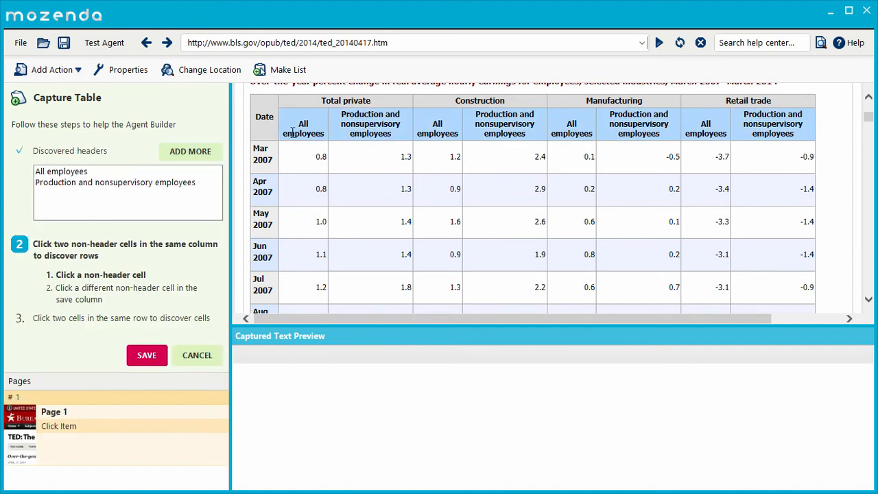
pyautogui.click(346, 102)
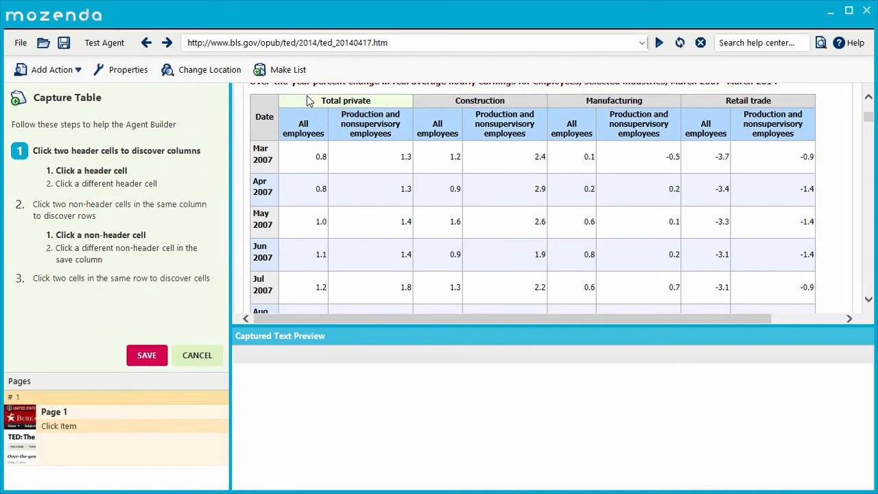
pyautogui.click(480, 102)
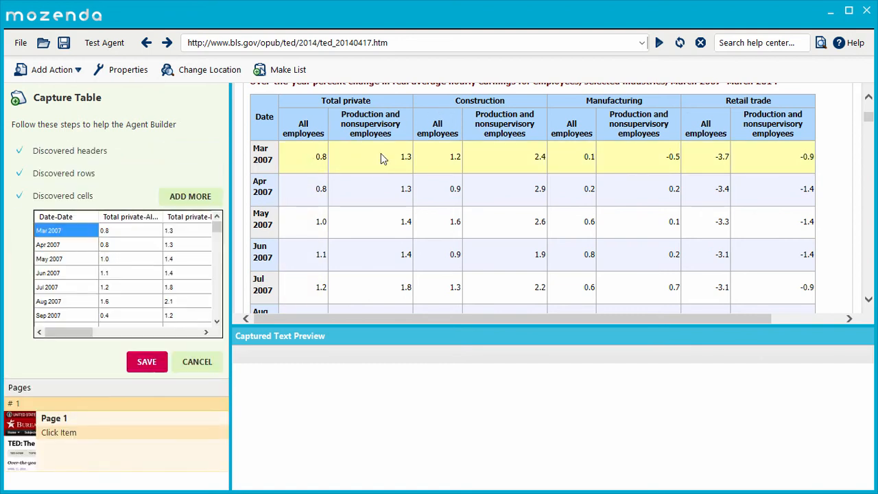
# Step: Save the BLS earnings capture, producing the date and earnings columns from Mar 2007
pyautogui.click(146, 362)
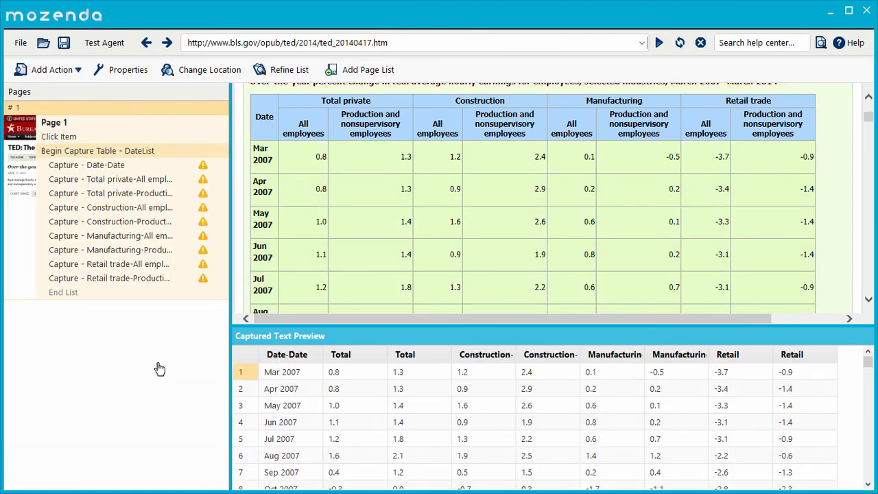